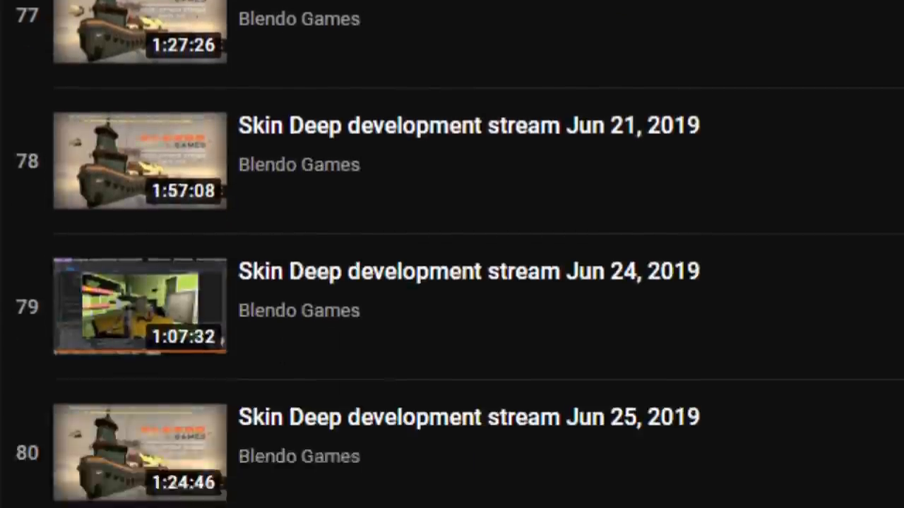
Step: Scroll the Skin Deep development stream playlist from entry 77 down past entry 100
{"action": "scroll", "scroll_direction": "down", "scroll_amount": 3}
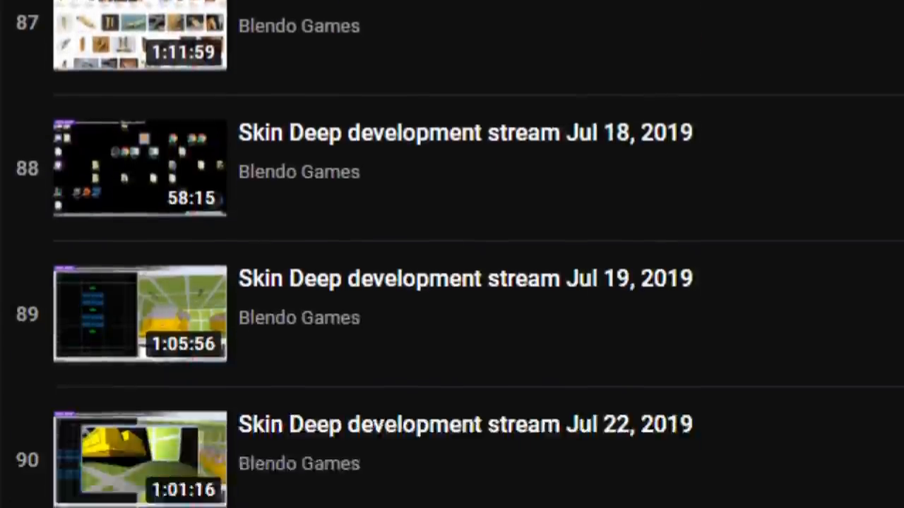
{"action": "scroll", "scroll_direction": "down", "scroll_amount": 3}
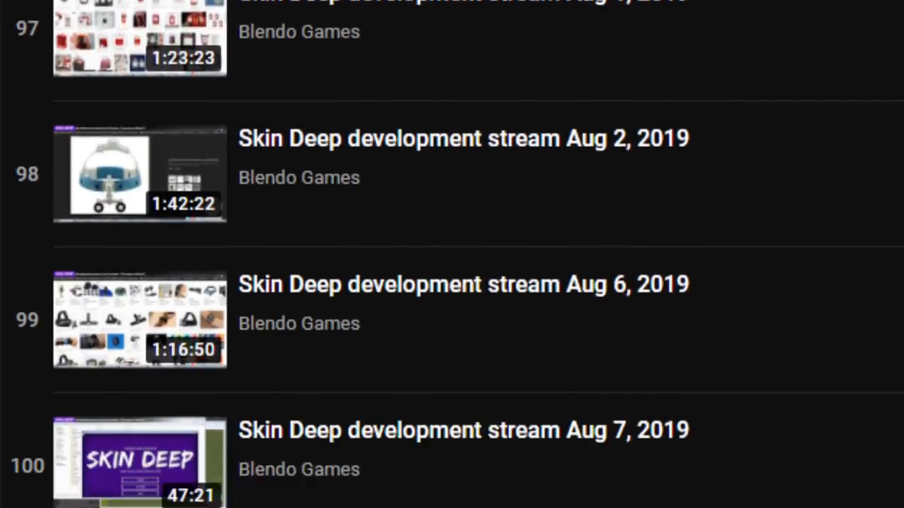
{"action": "scroll", "scroll_direction": "down", "scroll_amount": 3}
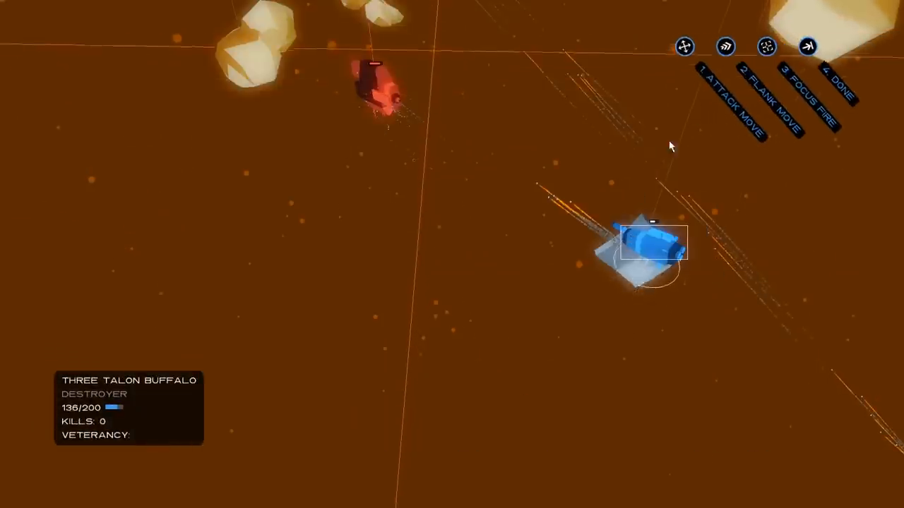
Step: Issue an order to the selected destroyer Three Talon Buffalo from the radial command list
{"action": "left_click", "coordinate": [683, 47]}
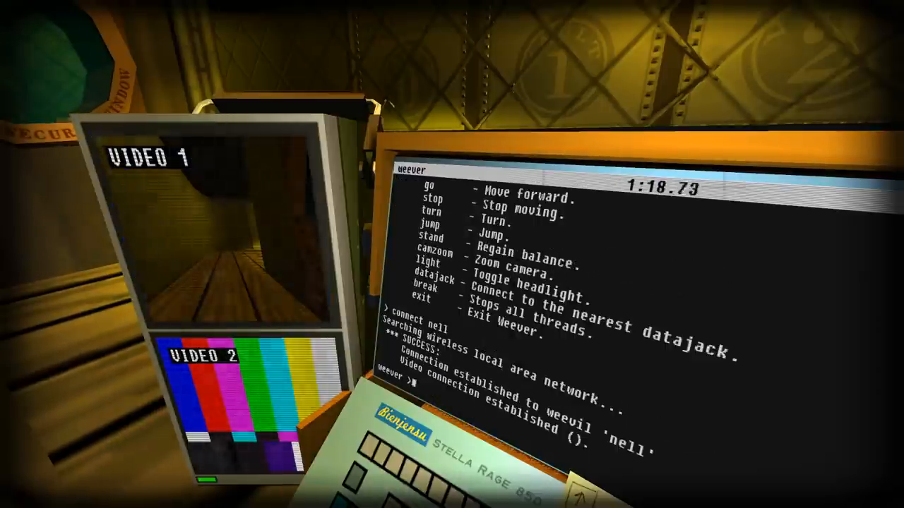
Step: Drive the weevil with go 25, go 100 and turn commands, then run datajack
{"action": "type", "text": "go 25"}
{"action": "type", "text": "turn 90"}
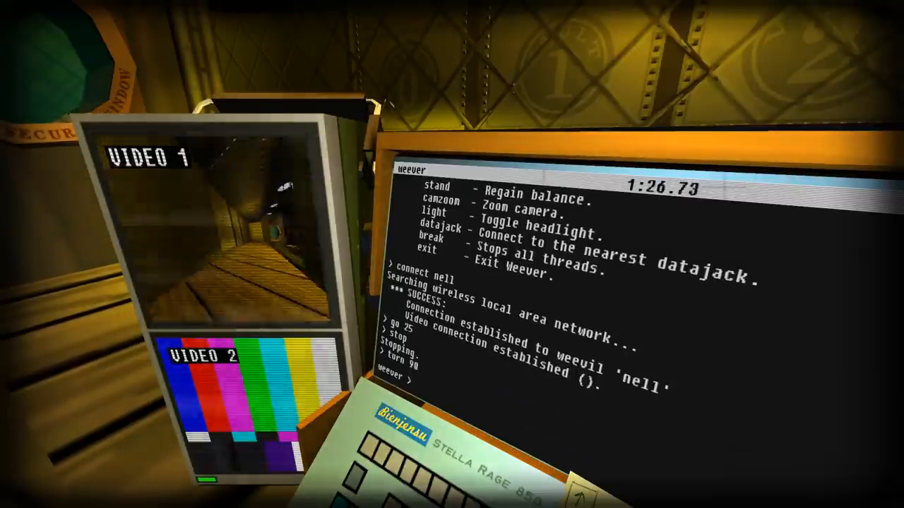
{"action": "type", "text": "go"}
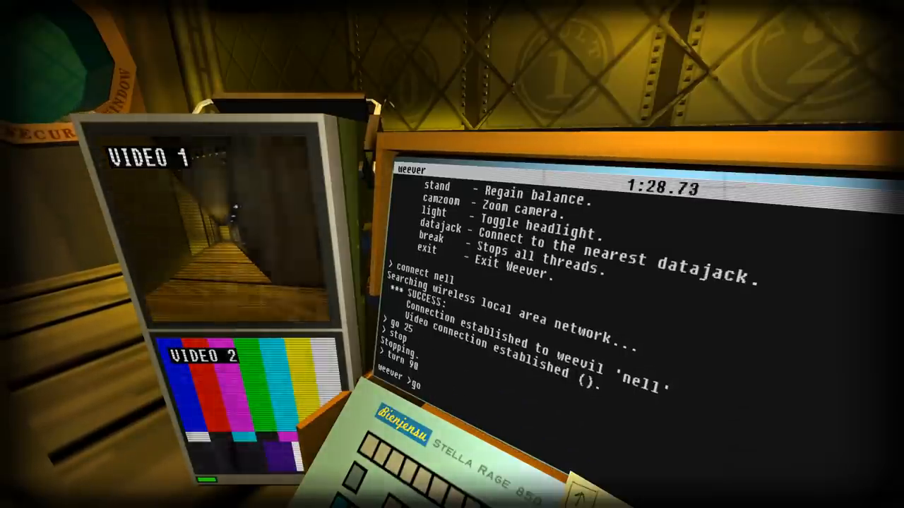
{"action": "type", "text": "go 100"}
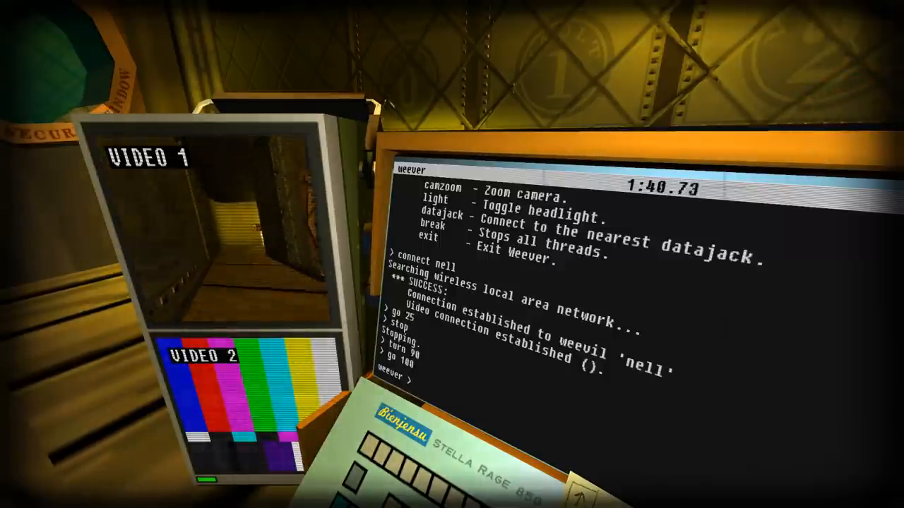
{"action": "type", "text": "tu"}
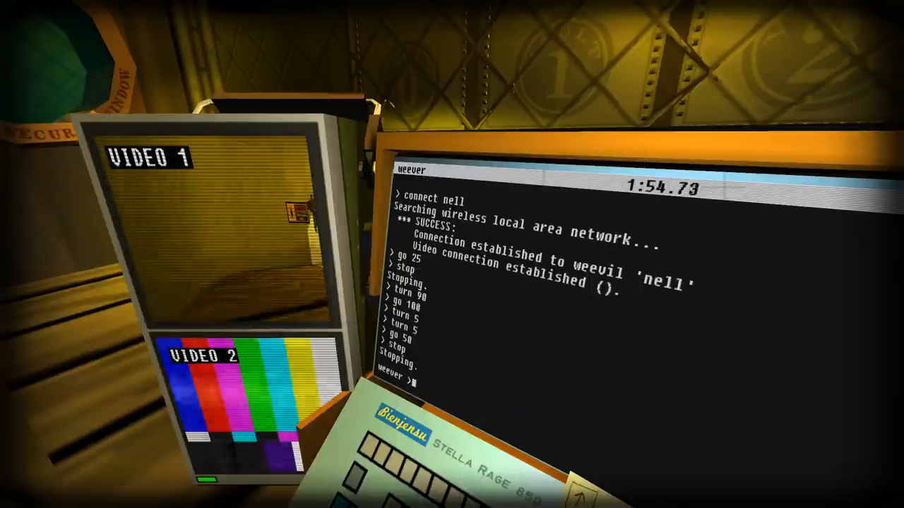
{"action": "type", "text": "datajack"}
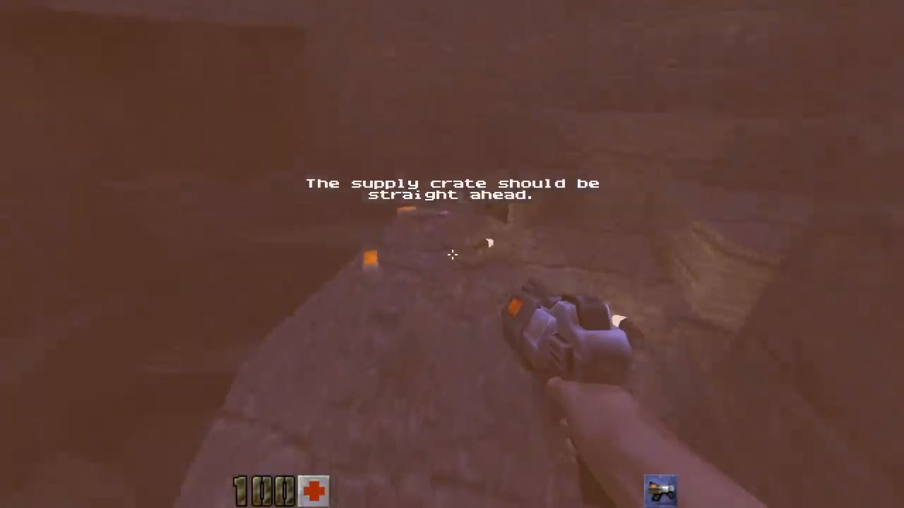
{"action": "mouse_move", "coordinate": [452, 255]}
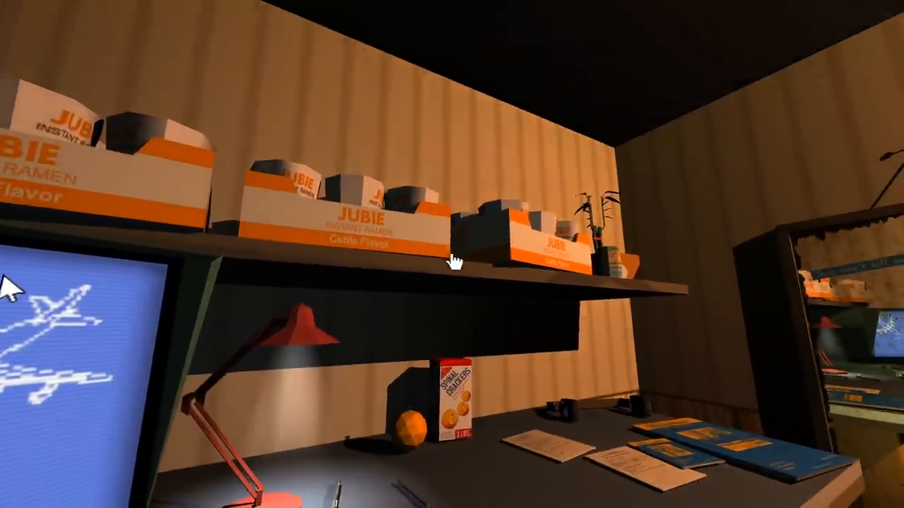
{"action": "mouse_move", "coordinate": [452, 254]}
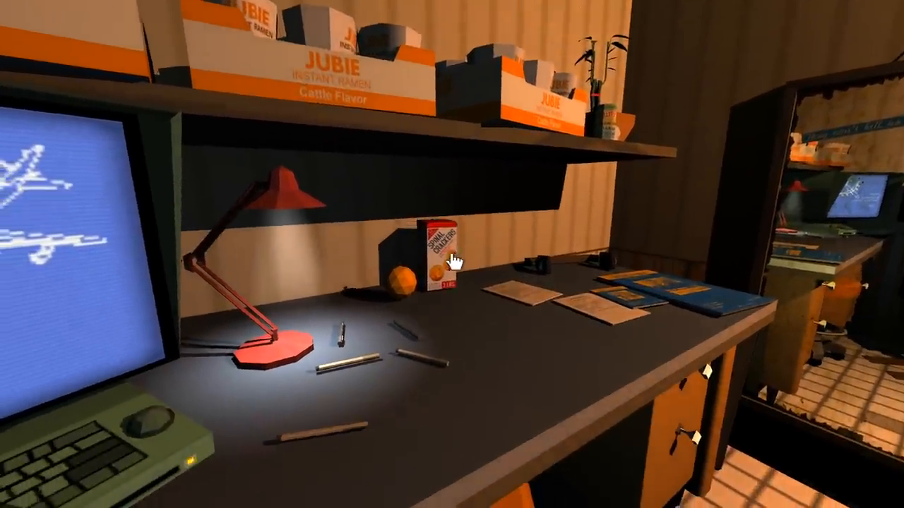
Step: Look around the desk with ramen boxes toward the framed New Pioneer zoo-riot newspaper
{"action": "left_click", "coordinate": [441, 261]}
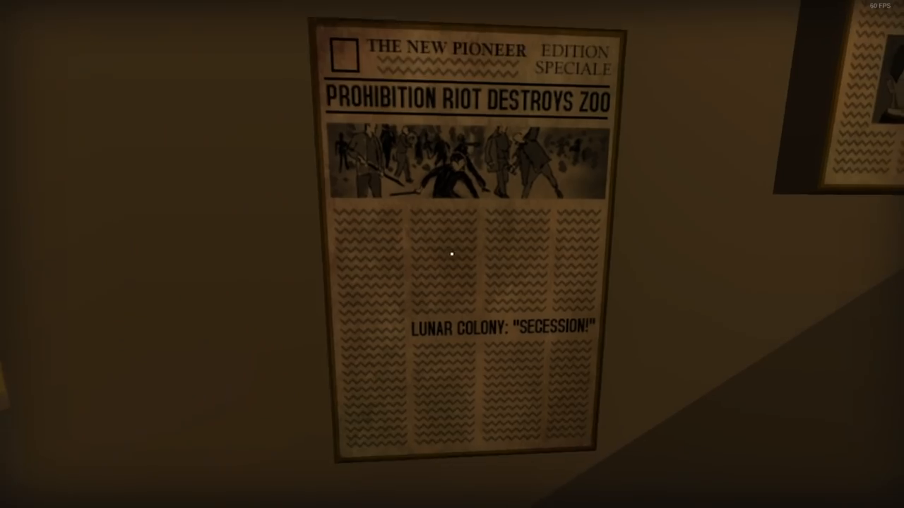
{"action": "mouse_move", "coordinate": [452, 255]}
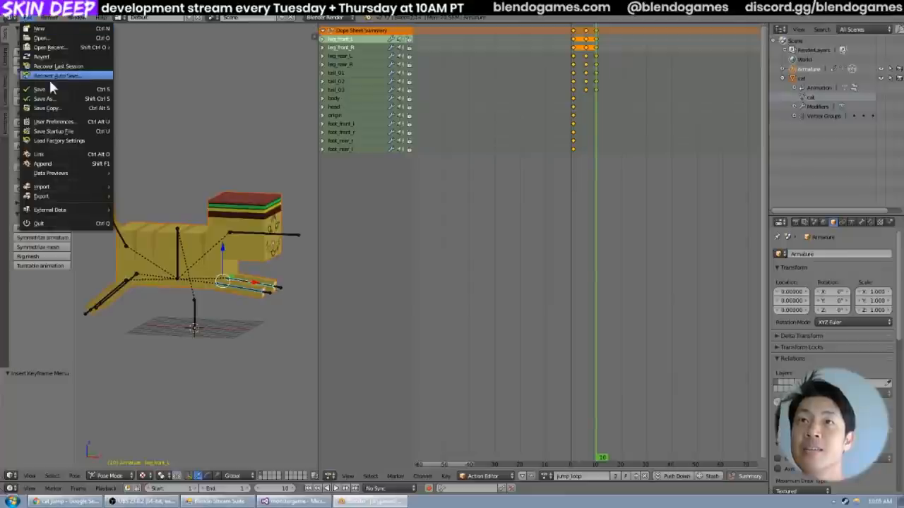
{"action": "mouse_move", "coordinate": [40, 88]}
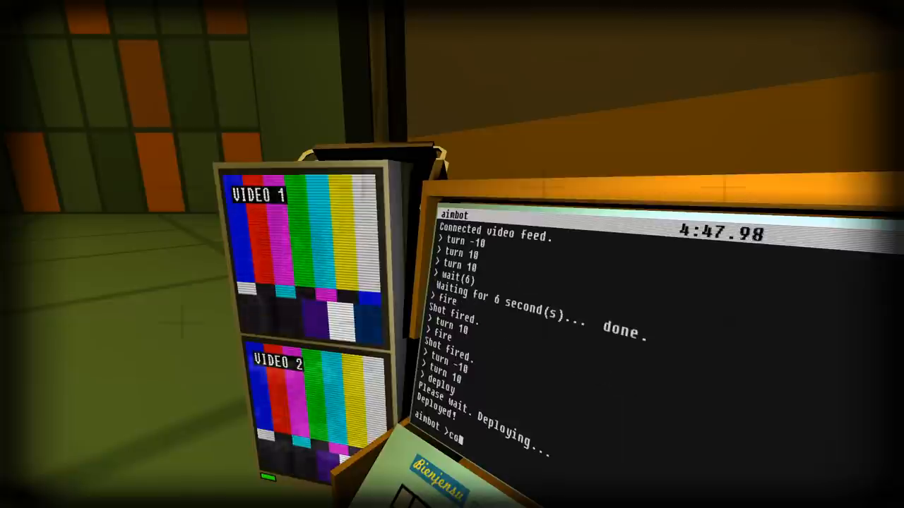
Step: Adjust the aimbot's pitch and turn it by 10 then 5 degrees in the terminal
{"action": "type", "text": "pit"}
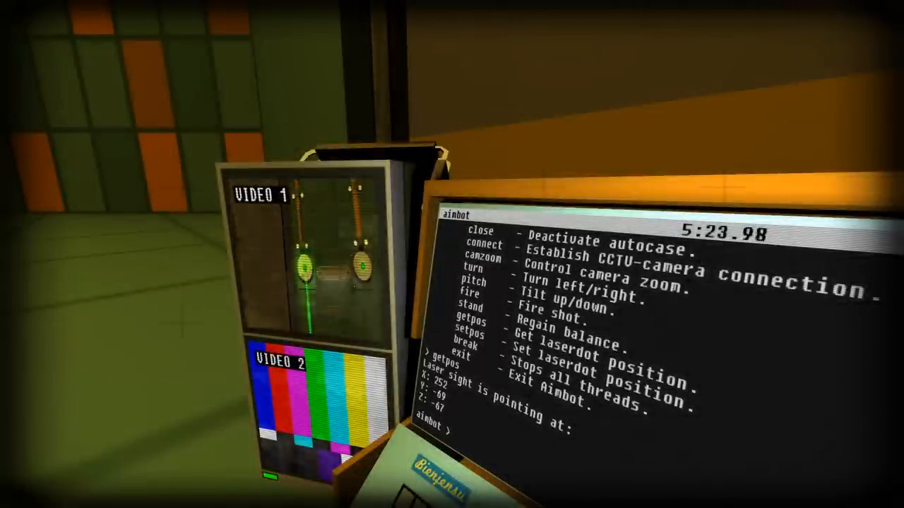
{"action": "type", "text": "turn 10"}
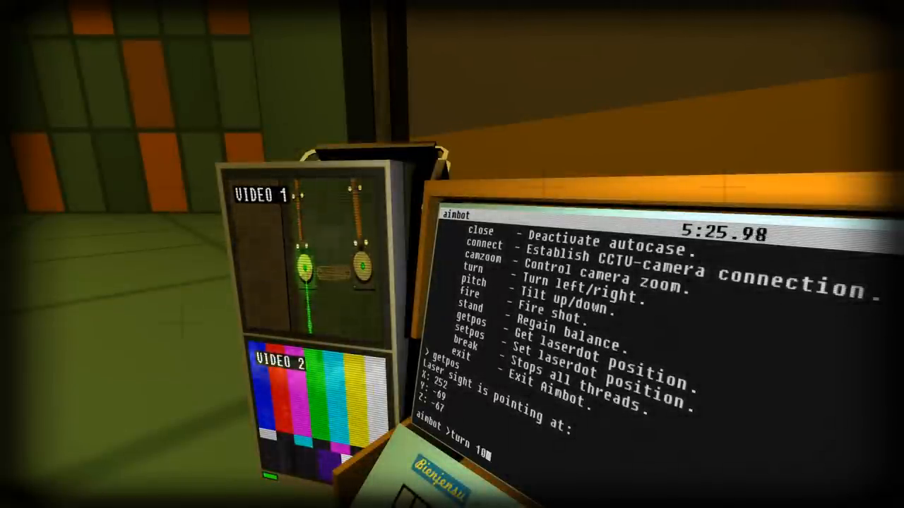
{"action": "type", "text": "turn 5"}
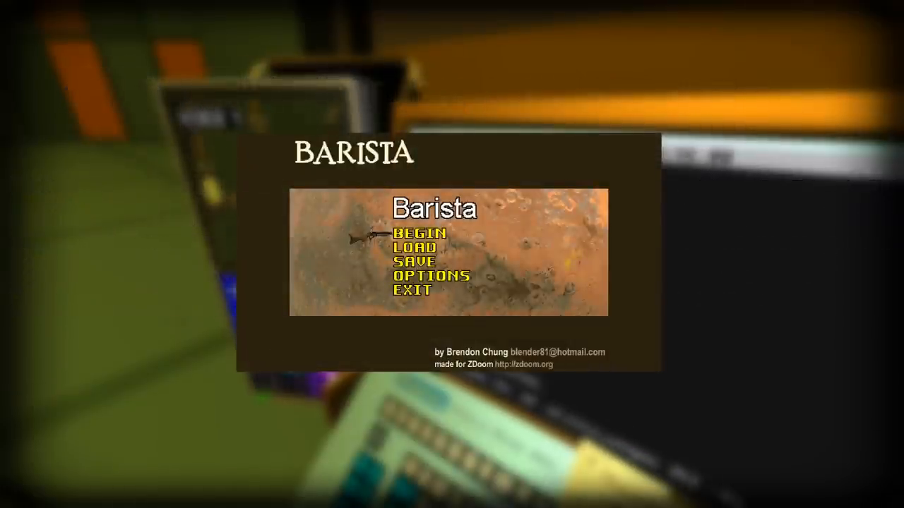
Step: Walk up to the hacking laptop beside the mounted rifle until the Execute prompt appears
{"action": "left_click", "coordinate": [421, 232]}
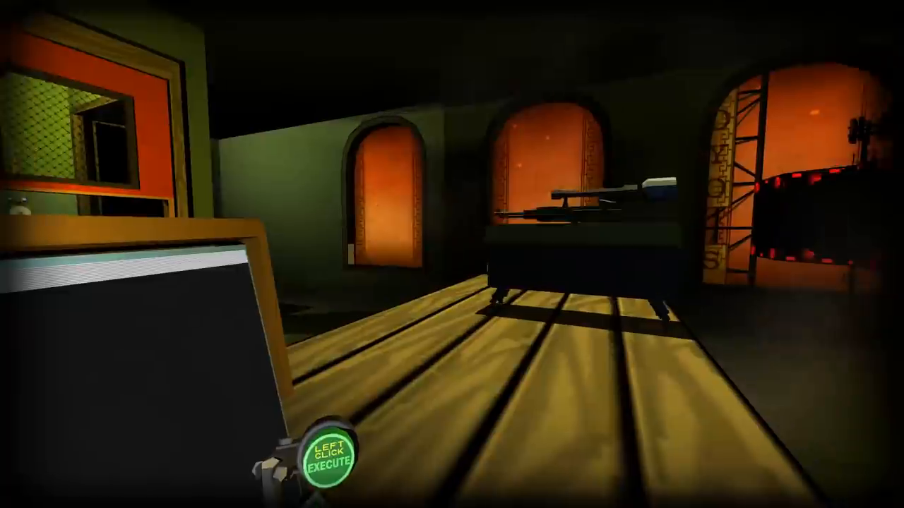
Step: Use the laptop terminal to connect the device and adjust its camera pitch onto Video 1
{"action": "left_click", "coordinate": [330, 455]}
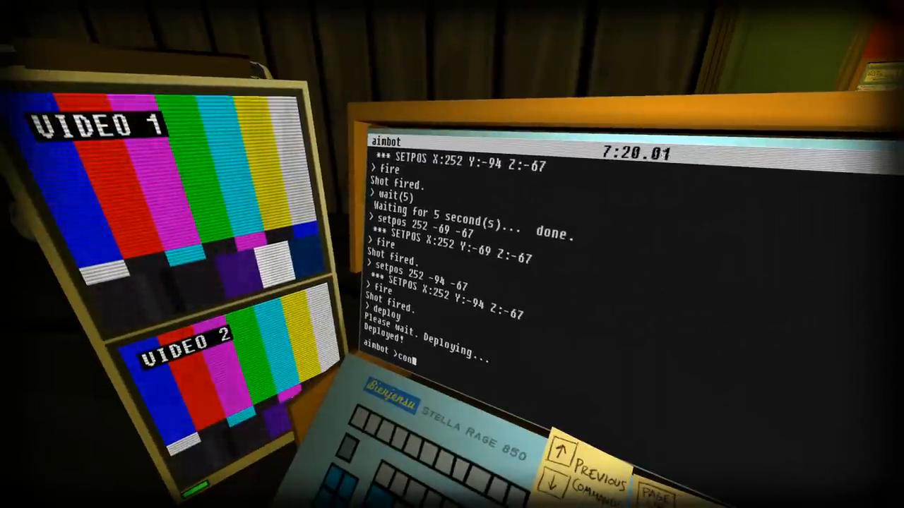
{"action": "type", "text": "connect"}
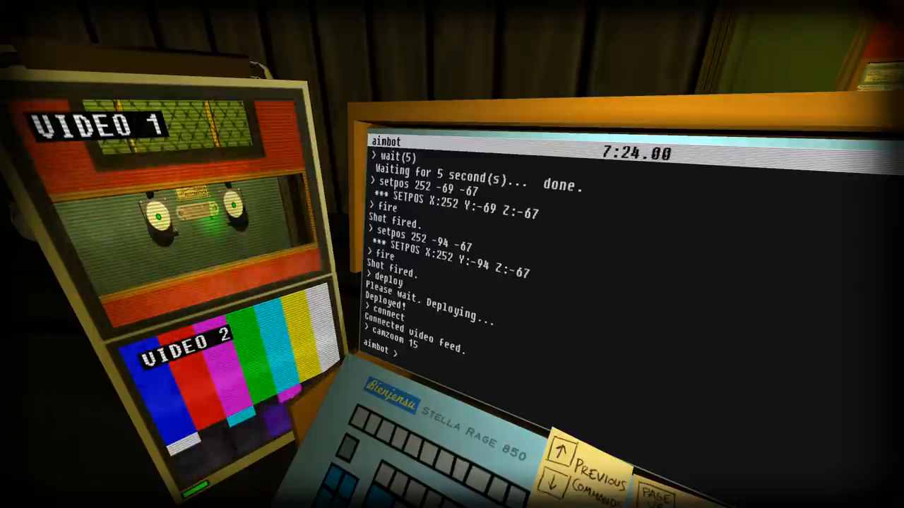
{"action": "type", "text": "pi"}
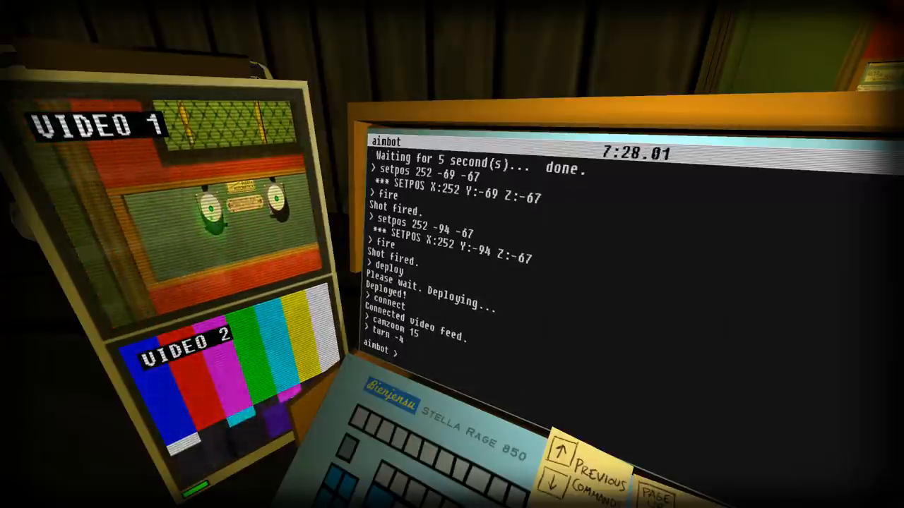
{"action": "type", "text": "pitch"}
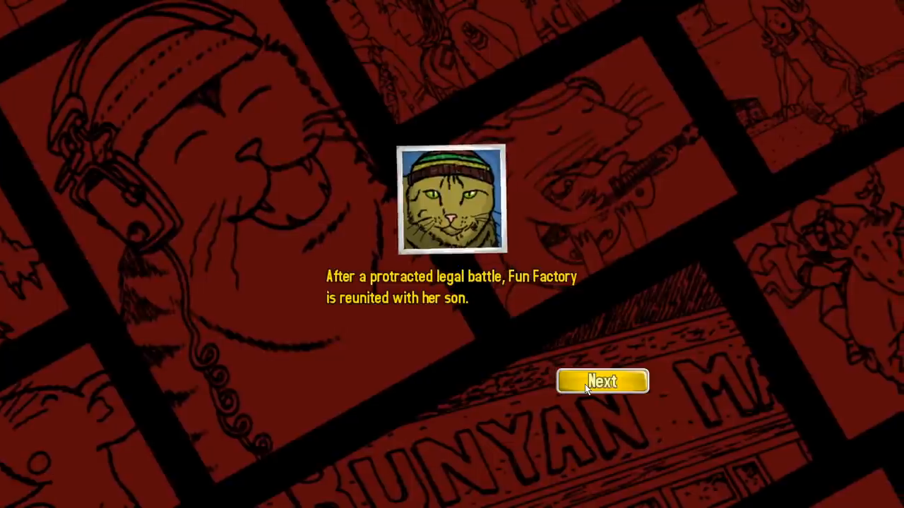
{"action": "left_click", "coordinate": [602, 382]}
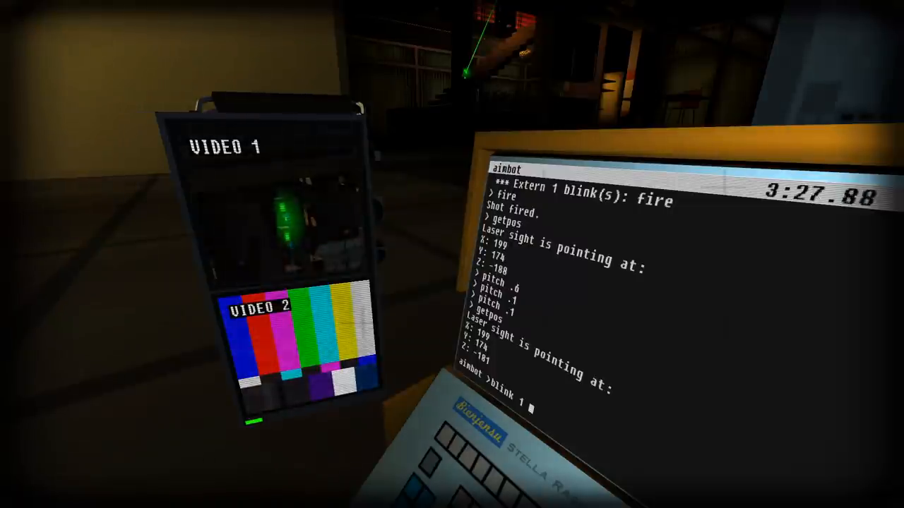
Step: Compose the unsubmitted command 'blink 1 setpos 199 1' at the aimbot terminal
{"action": "type", "text": "19"}
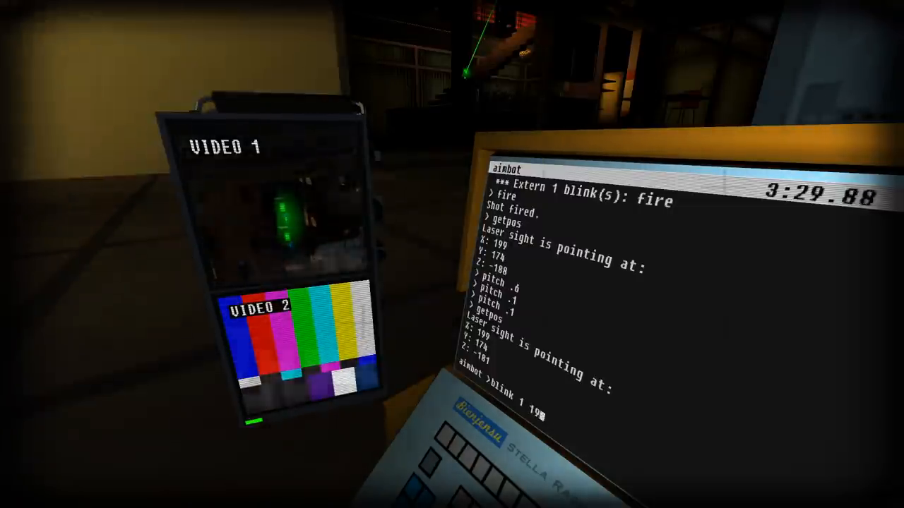
{"action": "type", "text": "setpos"}
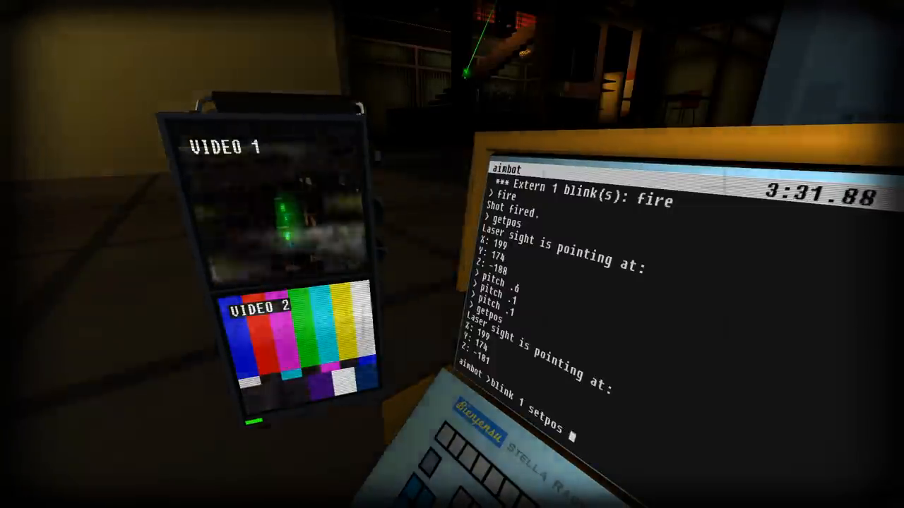
{"action": "type", "text": "199 1"}
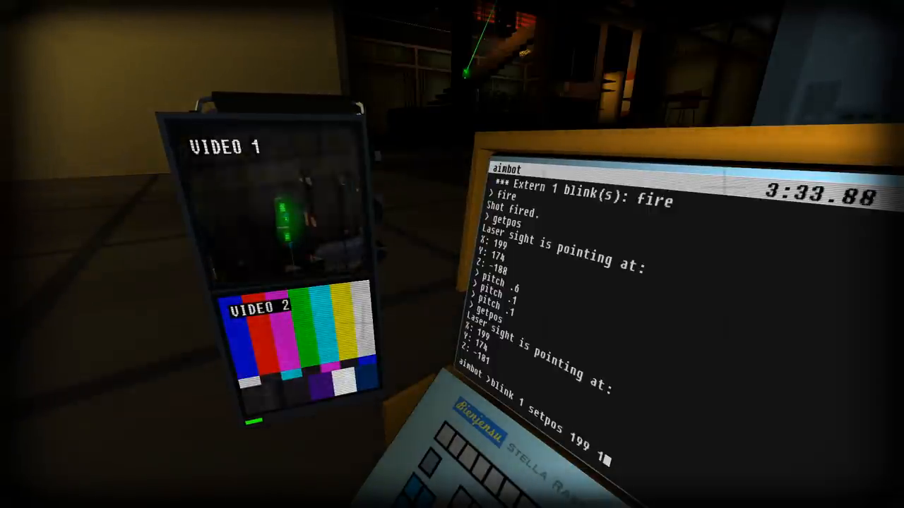